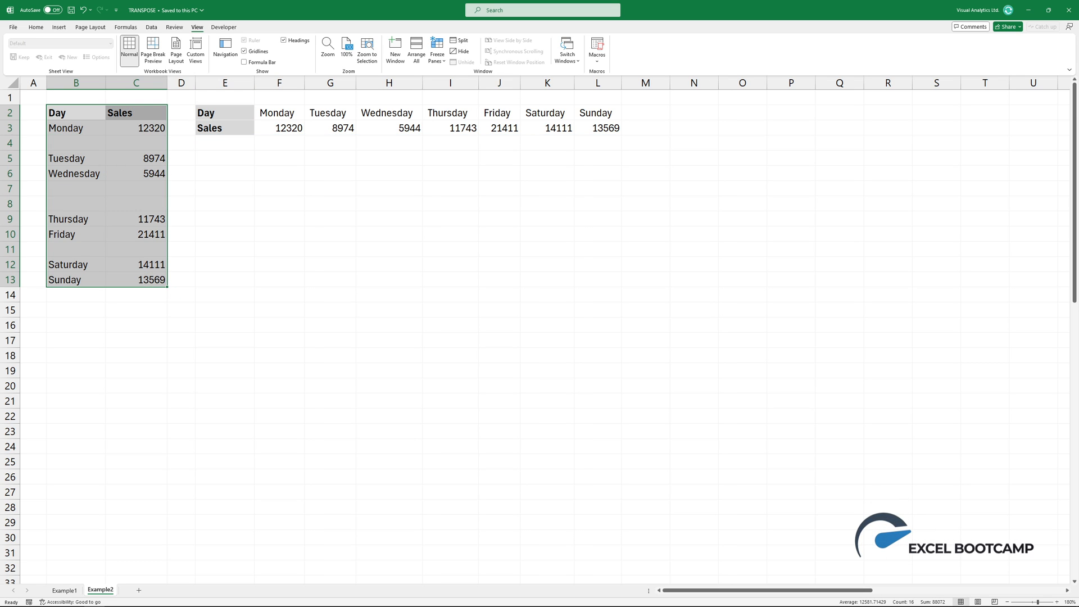
# - Switch to the Example1 sheet to start the TRANSPOSE formula in D2
pyautogui.click(224, 112)
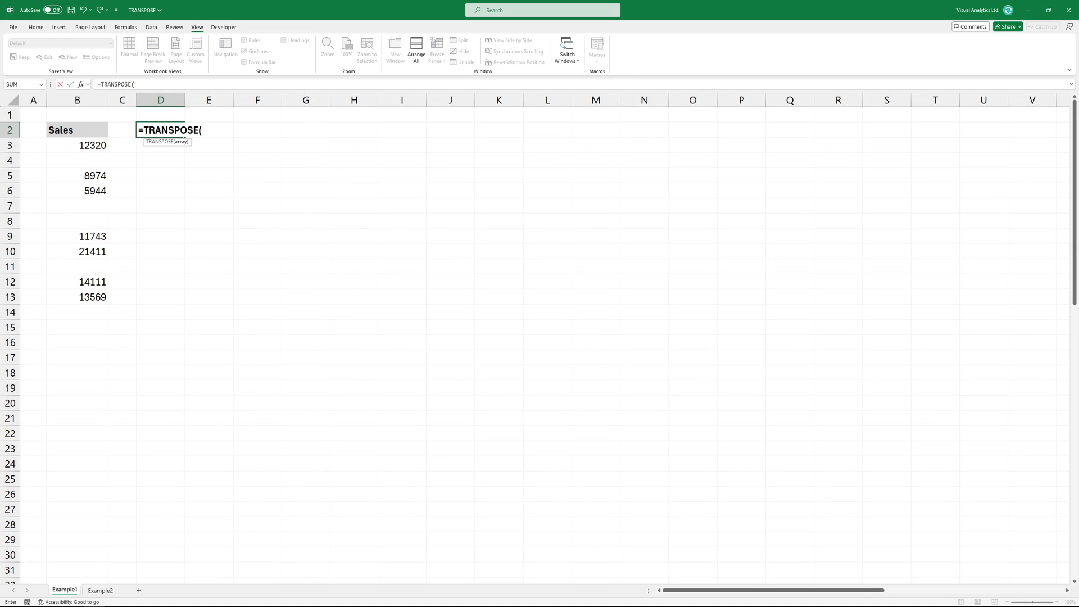
# - Complete =TRANSPOSE(B2:B13) so the Sales column spills across row 2 from D2
pyautogui.moveTo(78, 129); pyautogui.dragTo(78, 296)
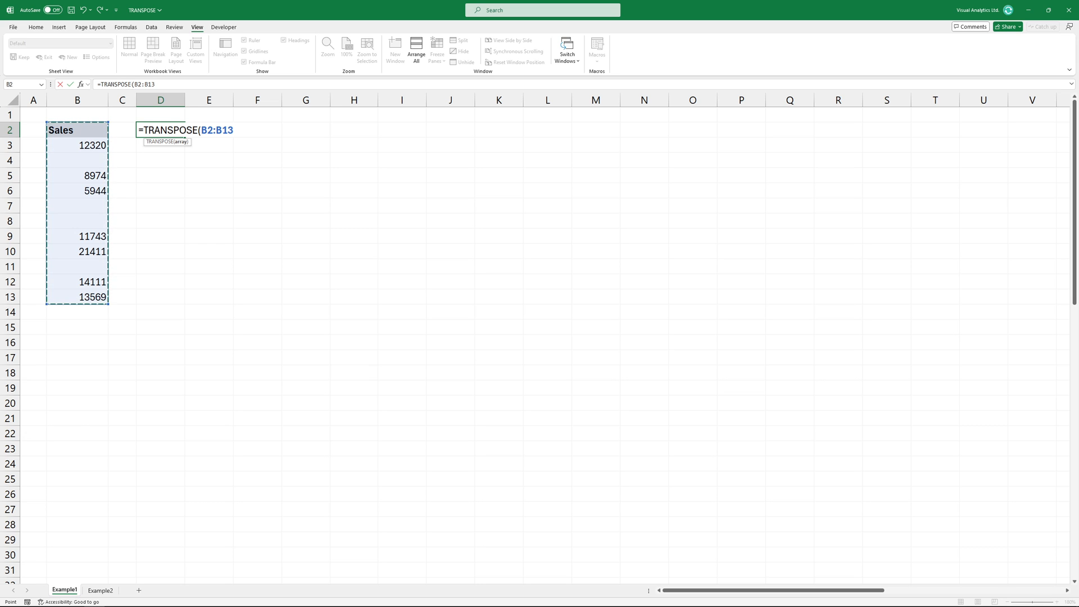
pyautogui.press('Enter')
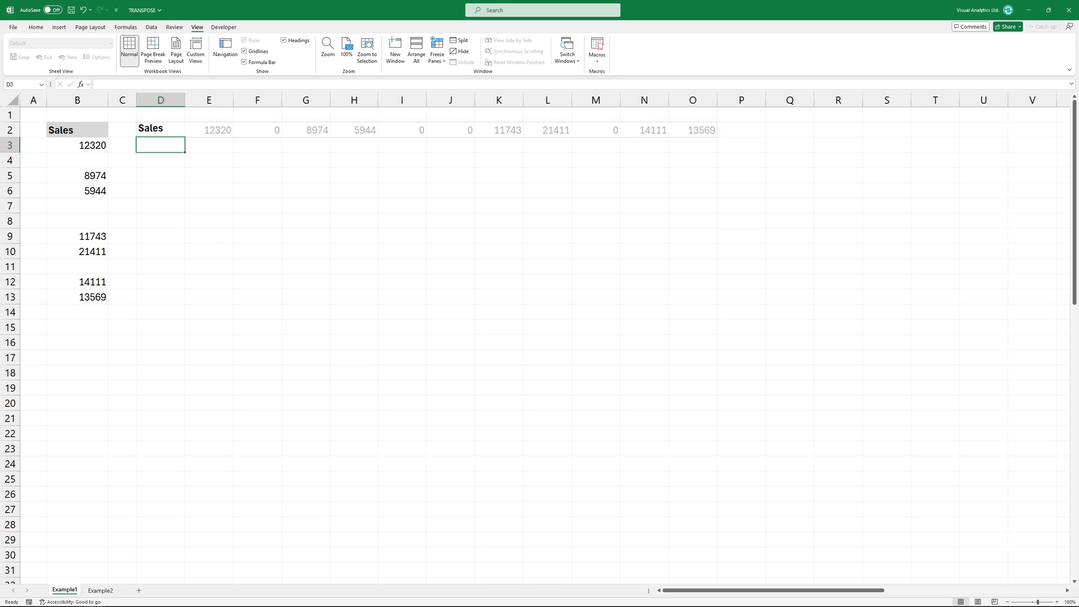
pyautogui.click(160, 129)
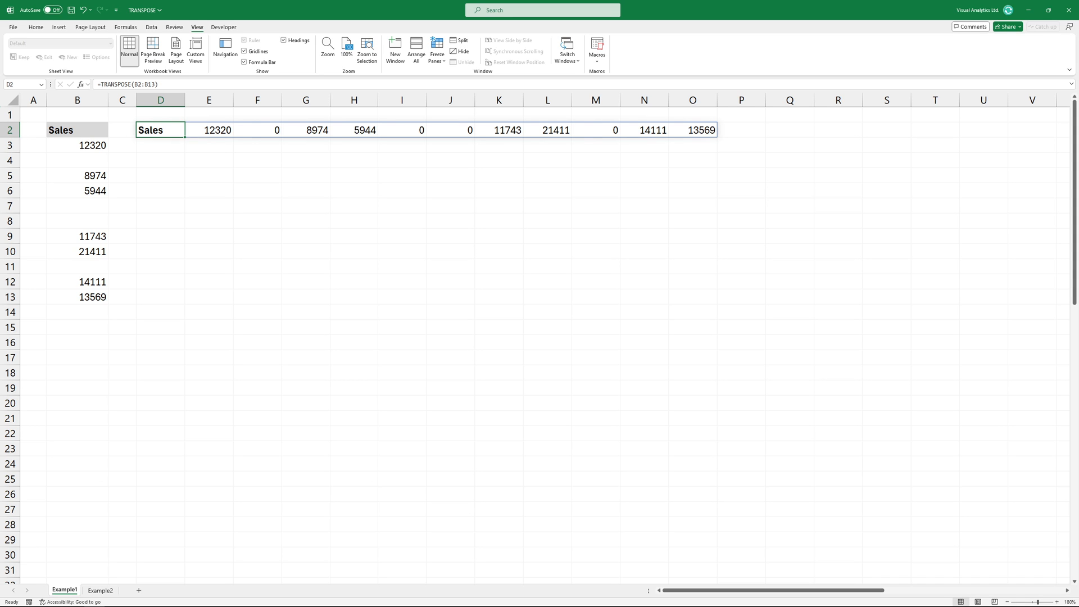
# - Rewrite D2 as =TRANSPOSE(FILTER(B2:B13,B2:B13<>"")) to drop blank Sales cells
pyautogui.doubleClick(160, 131)
pyautogui.write('FILTER(')
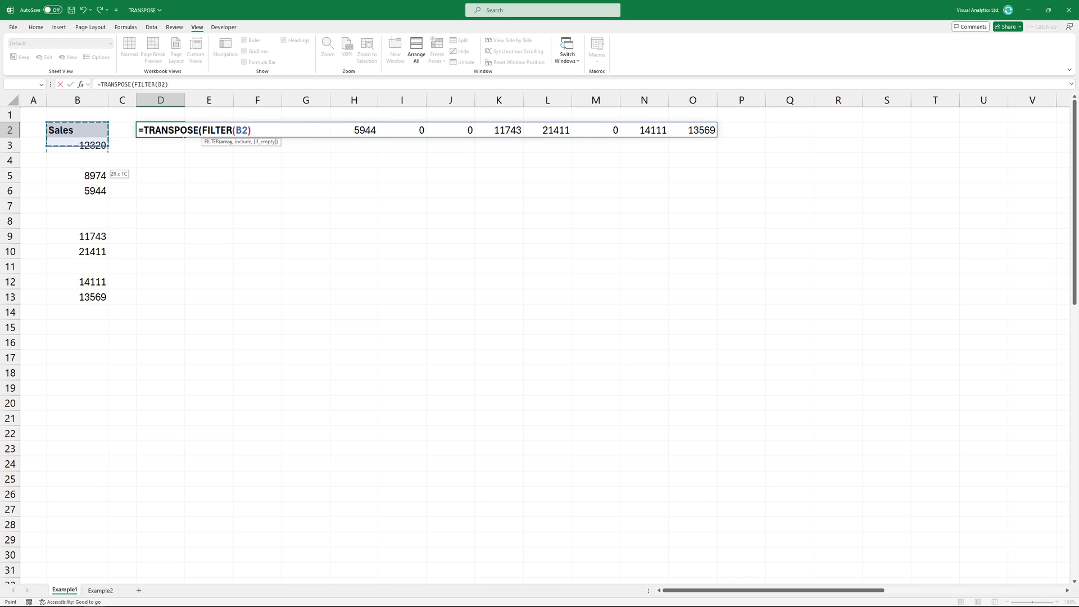
pyautogui.moveTo(78, 129); pyautogui.dragTo(78, 297)
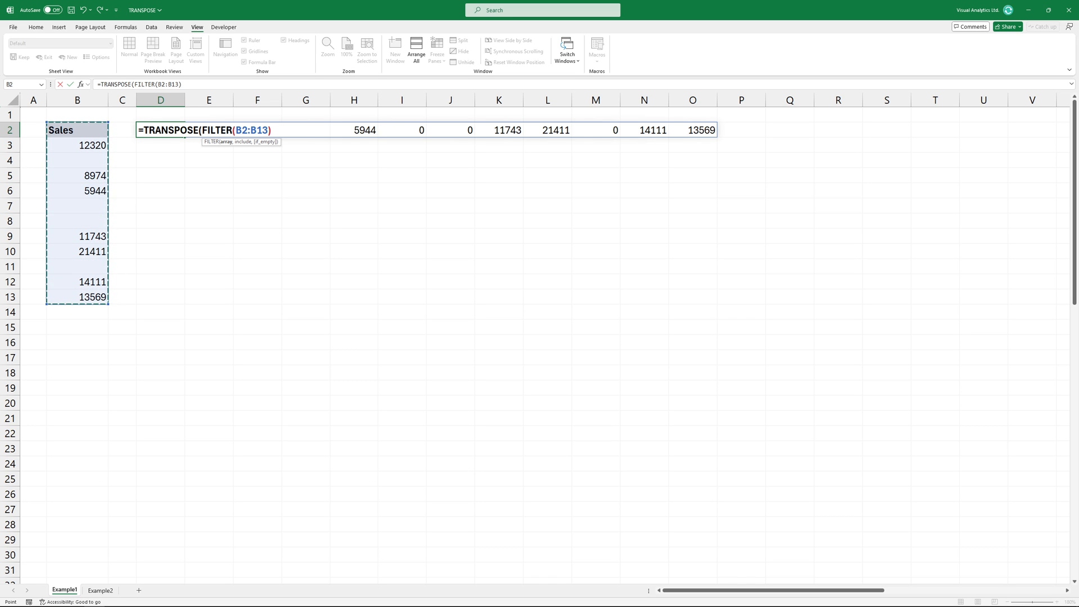
pyautogui.write(',')
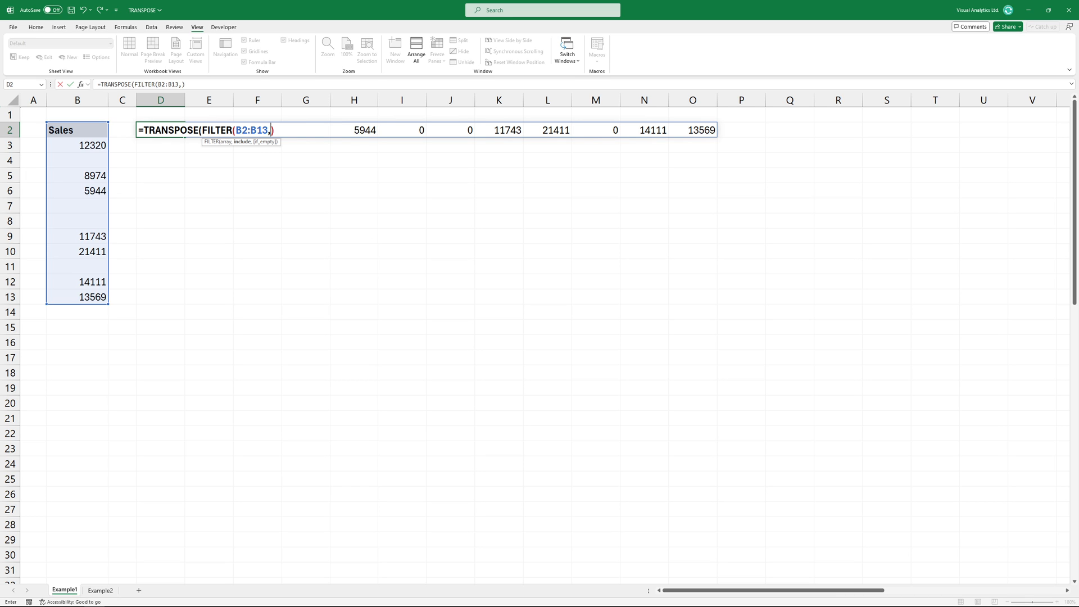
pyautogui.moveTo(77, 130); pyautogui.dragTo(77, 176)
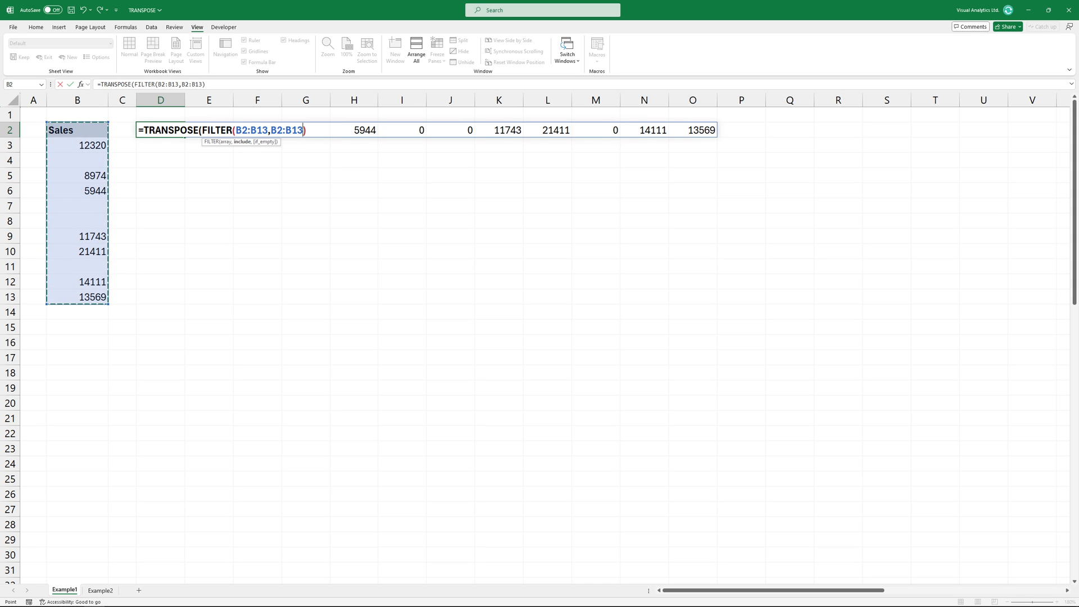
pyautogui.write('<>')
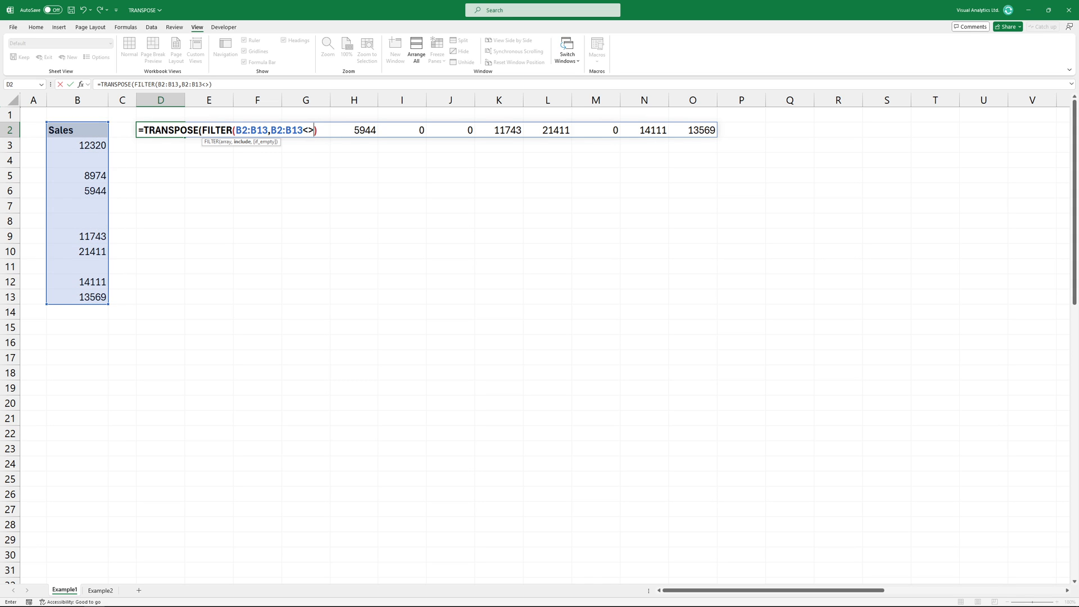
pyautogui.write('"')
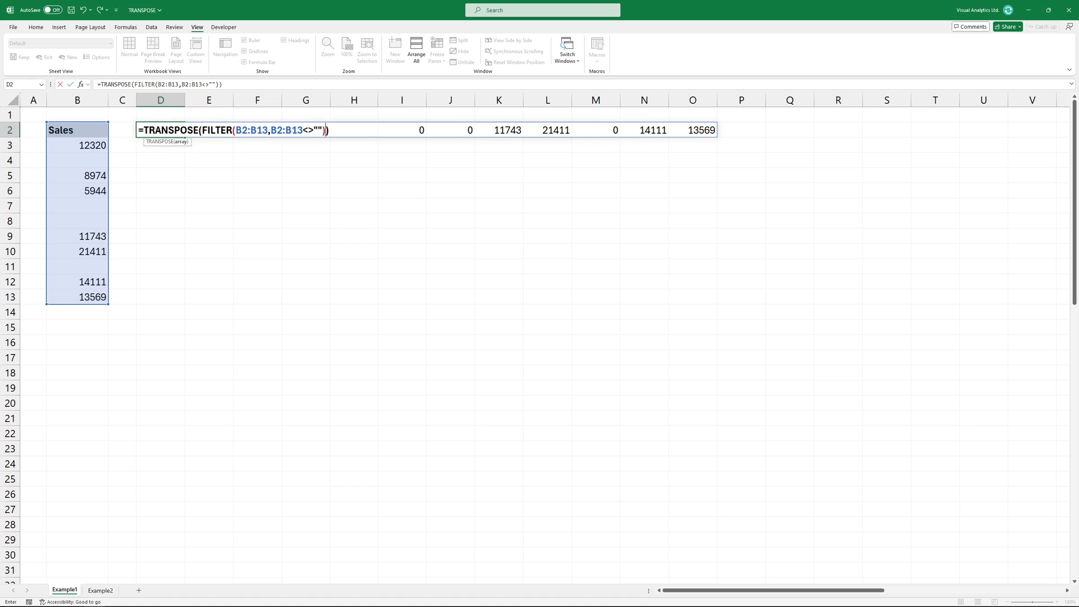
# - Switch to Example2 and start =TRANSPOSE( in cell E2
pyautogui.click(102, 590)
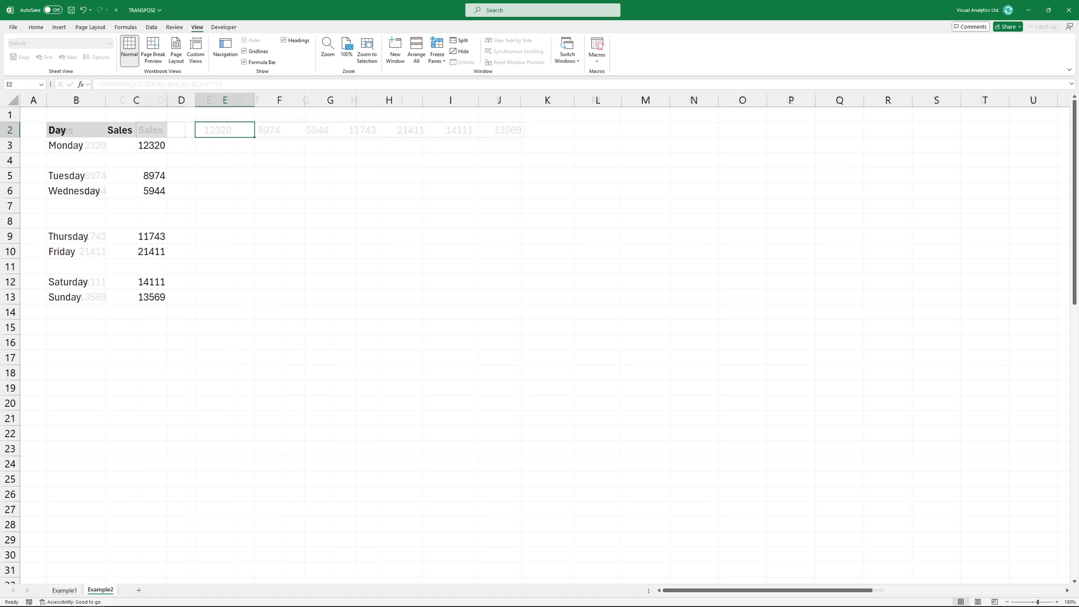
pyautogui.write('=TRANSPOSE')
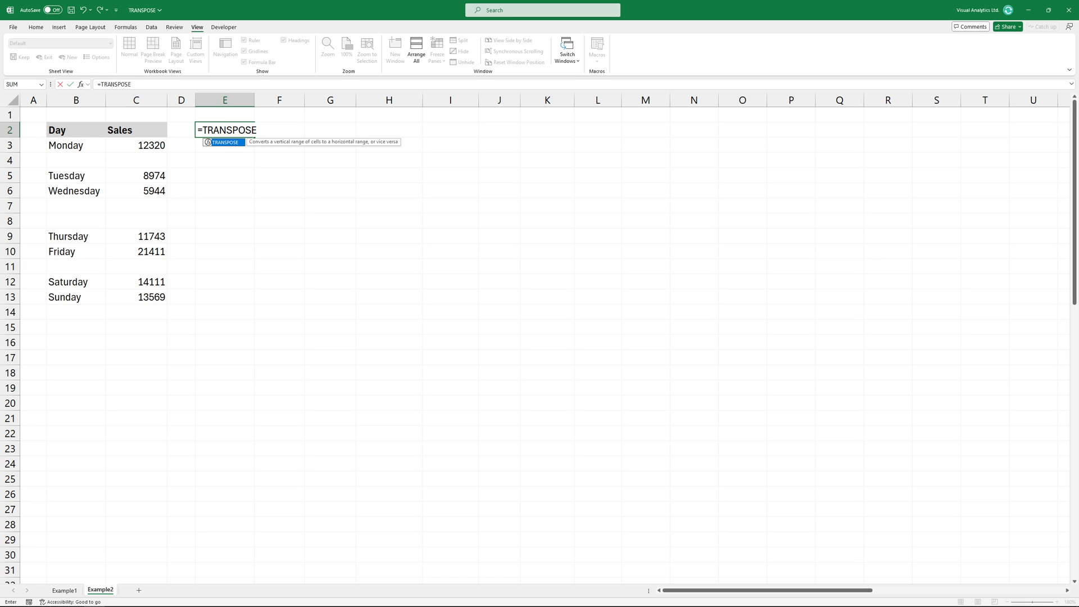
pyautogui.write('(')
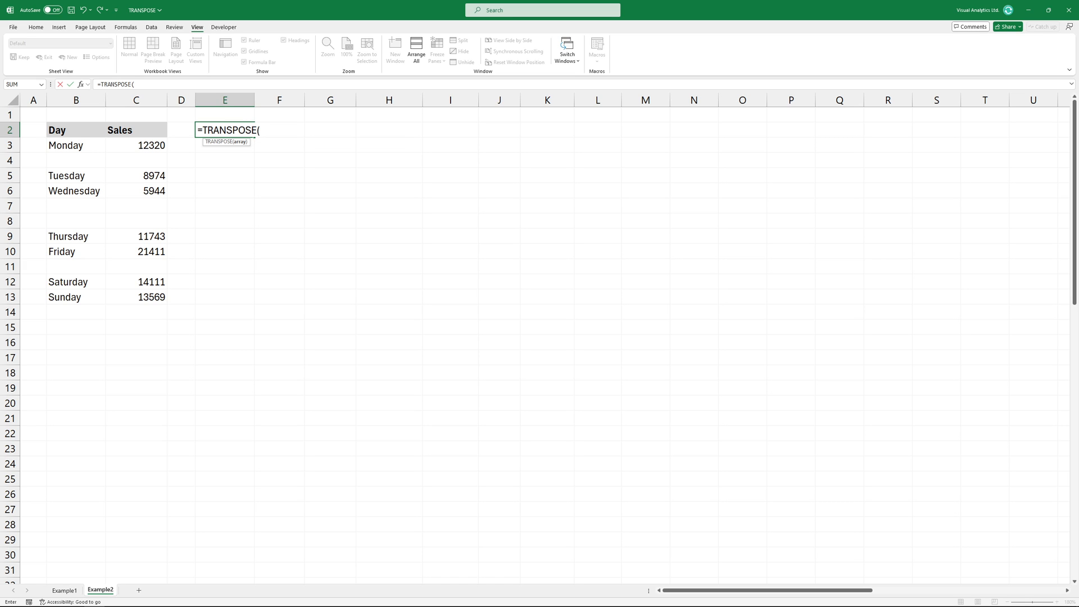
# - Finish with FILTER(B2:C13,(B2:B13<>"")*(C2:C13<>"")) so non-blank Days and Sales spill as two rows
pyautogui.write('FILTER(B2:C13,(B2:B13<>"")*')
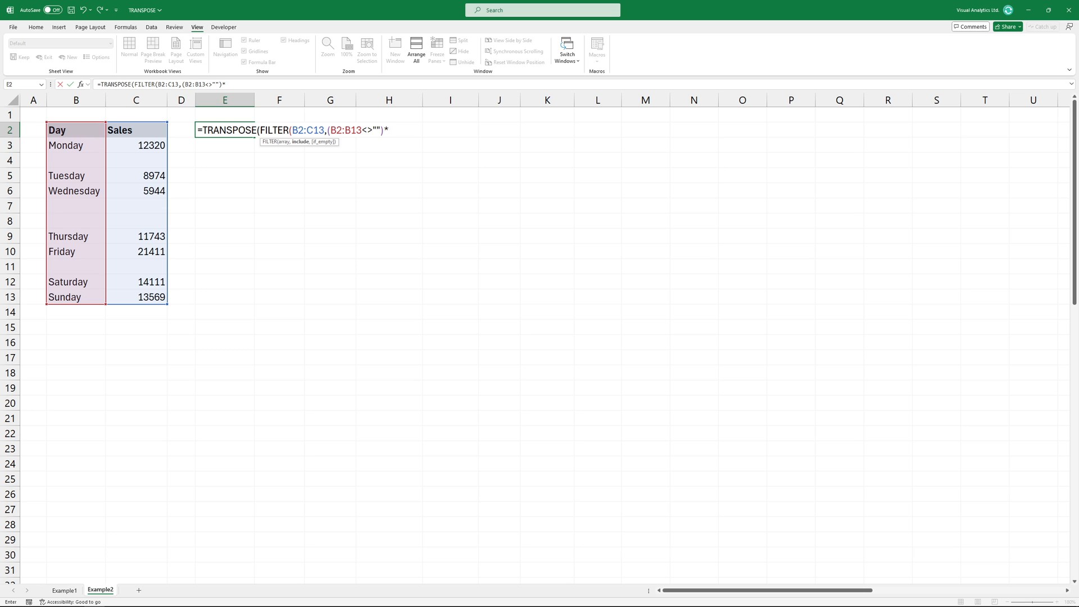
pyautogui.write('(')
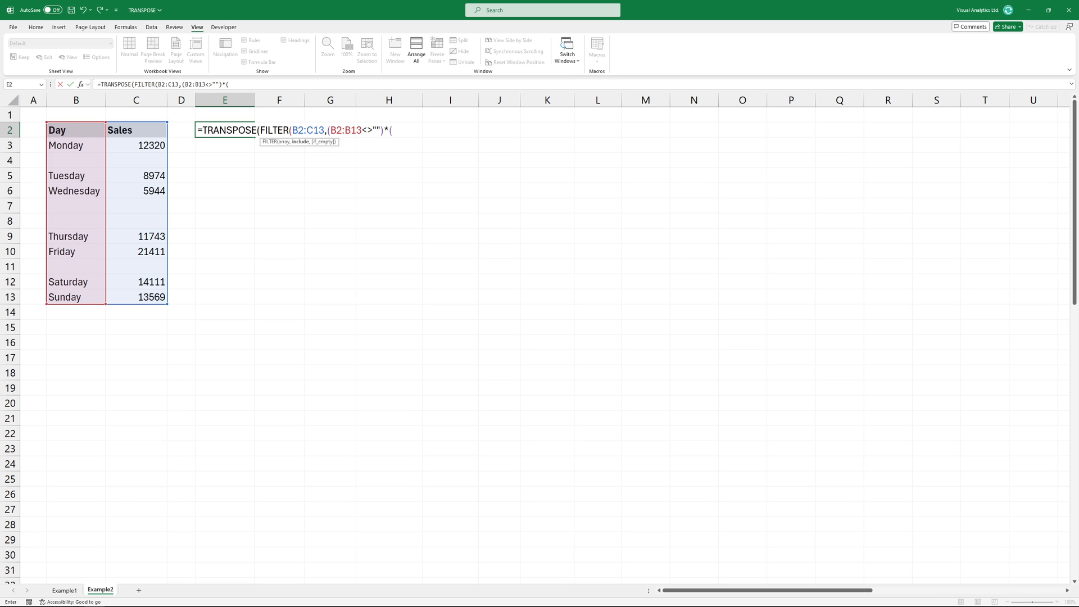
pyautogui.write('C2:C13<>""')
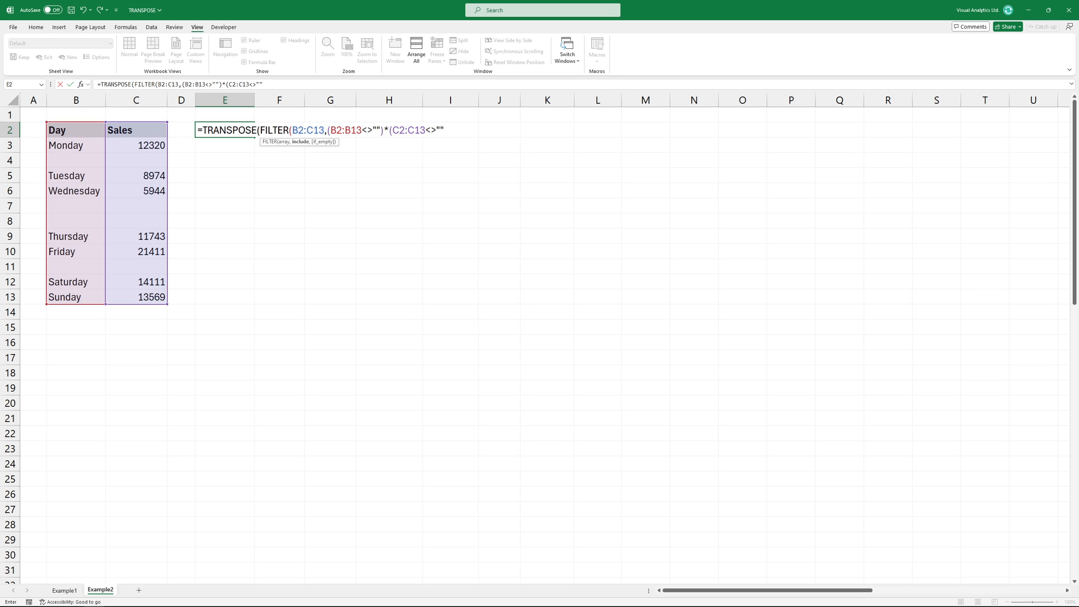
pyautogui.write('))')
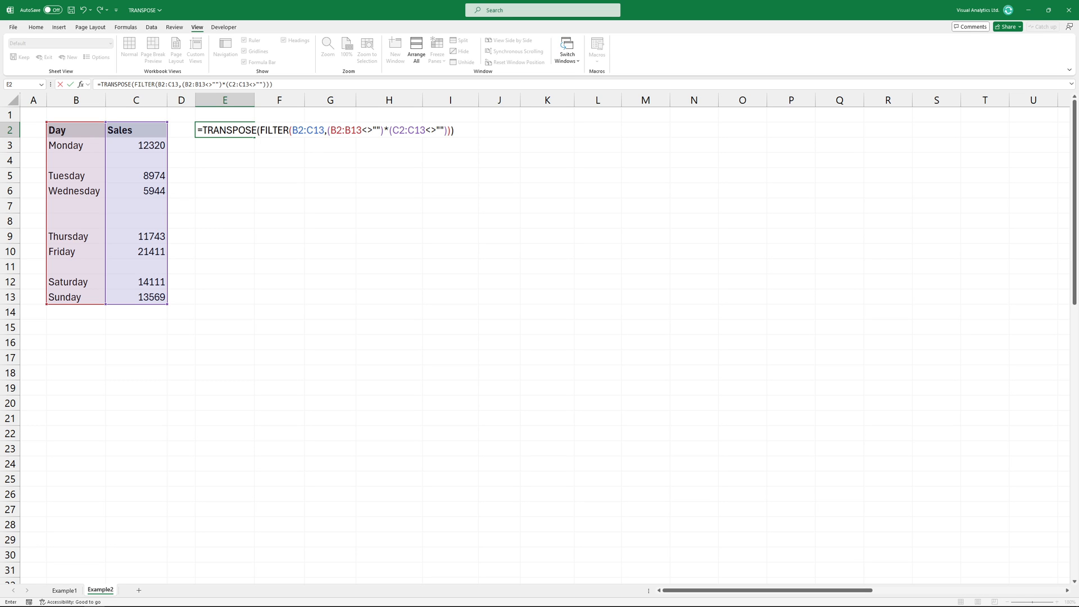
pyautogui.press('Enter')
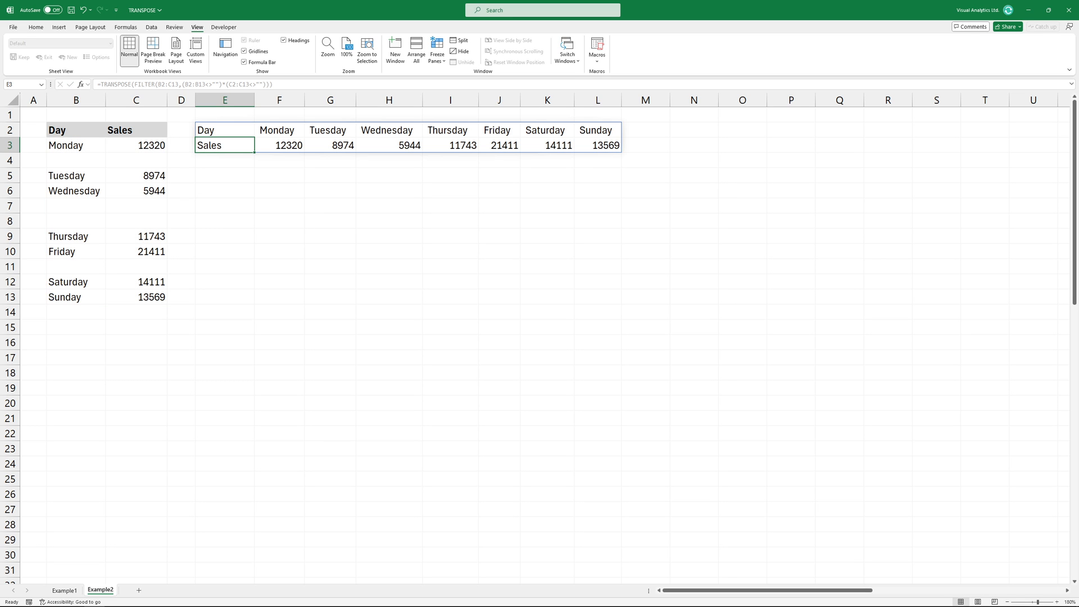